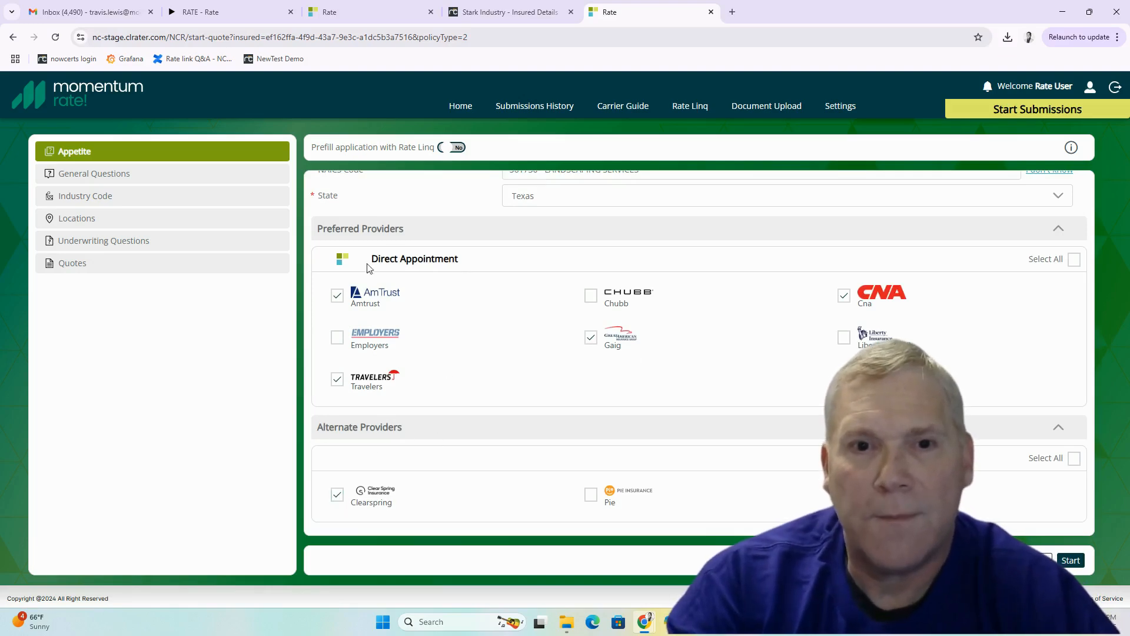
- Toggle Travelers and the alternate providers in the carriers to rate, then restore the original selection
click(337, 379)
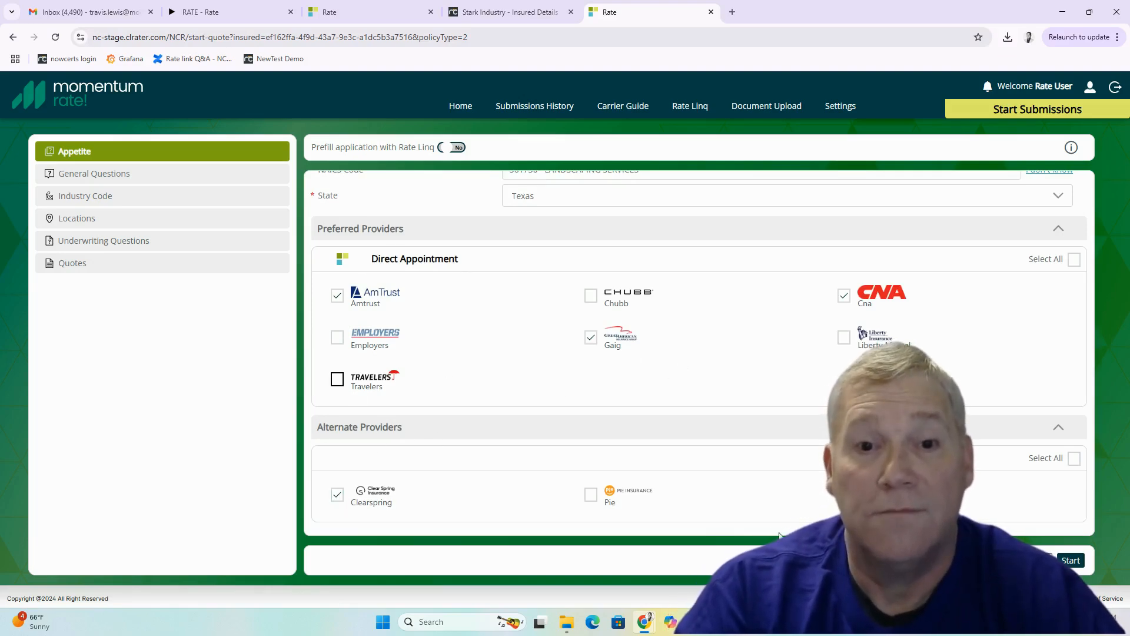
click(1074, 458)
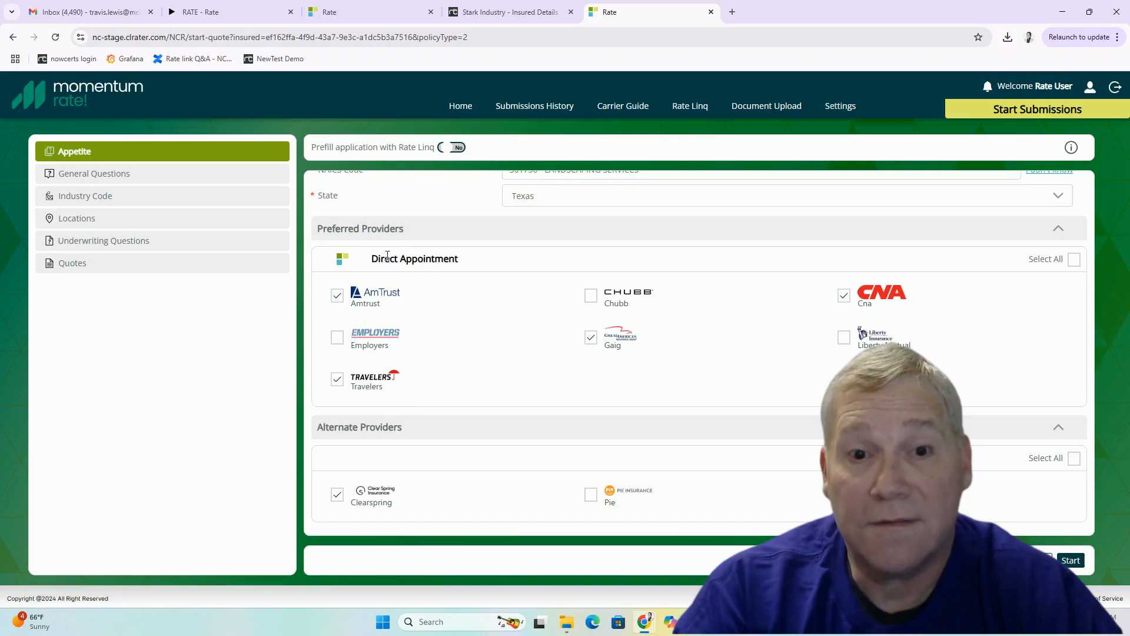
click(337, 378)
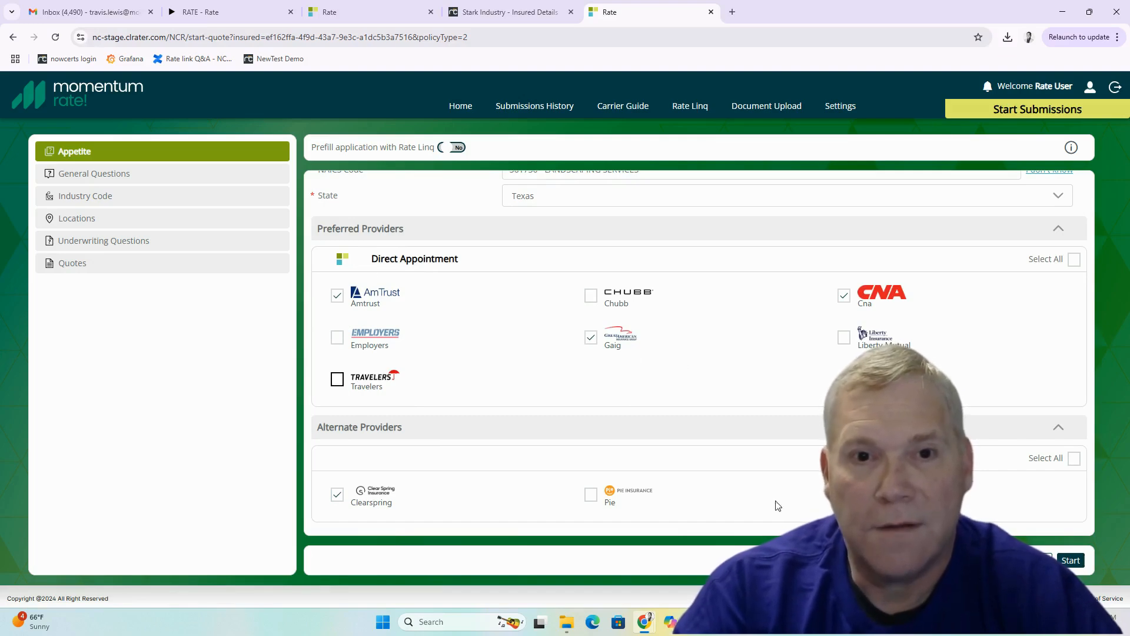
click(1074, 458)
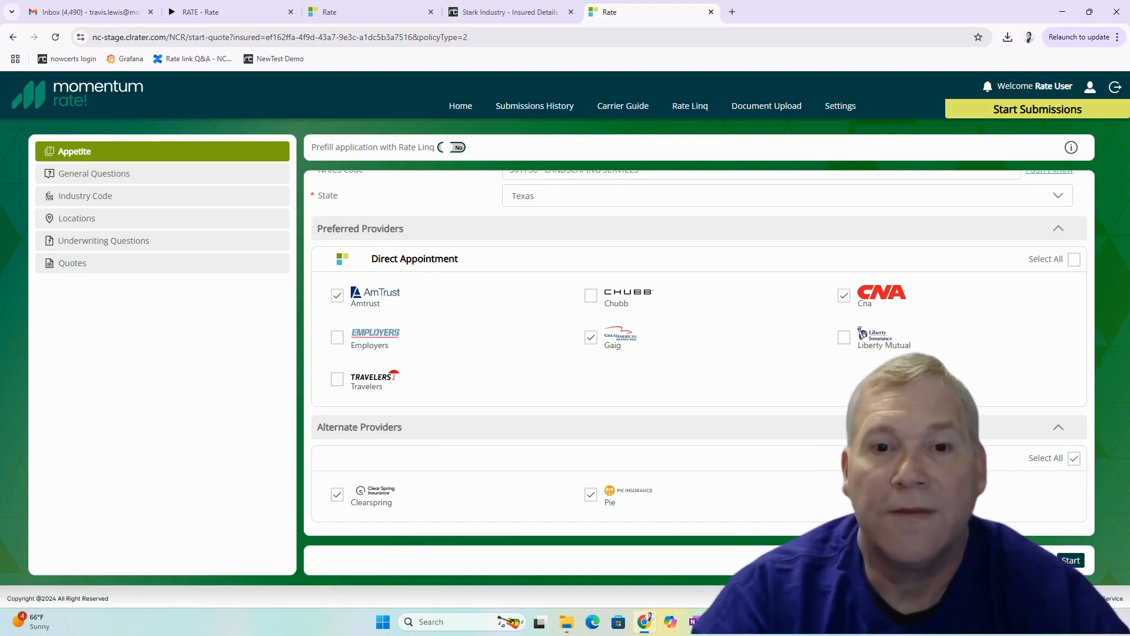
click(1071, 561)
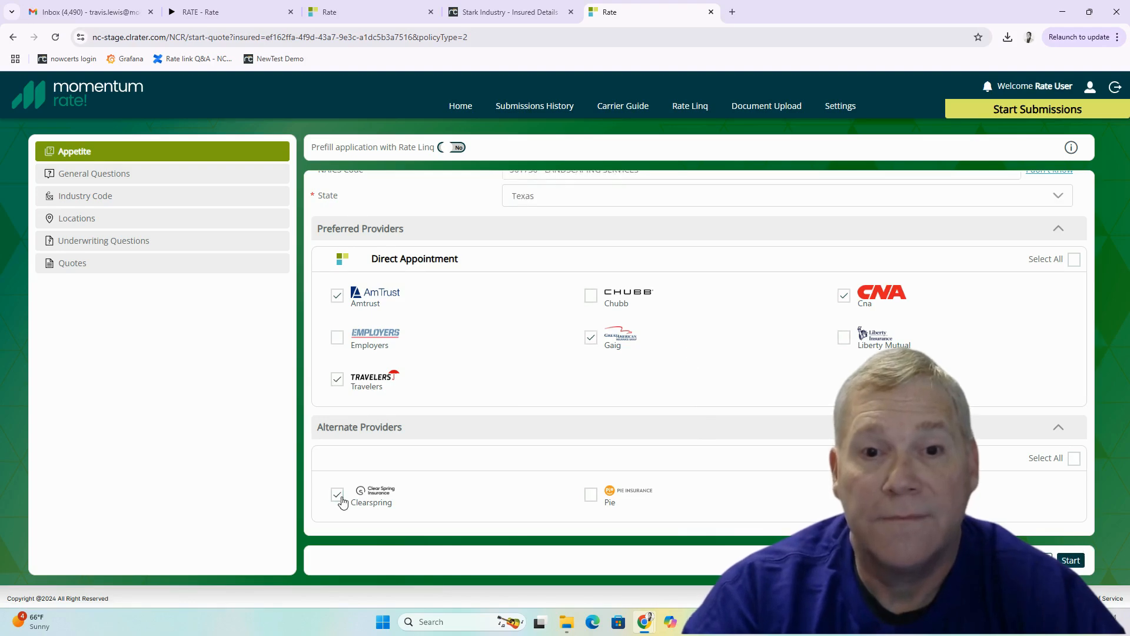
- Review the saved Coalition, Liberty Mutual and AmTrust appointment credentials, ending on the NowCerts agency profile
click(839, 104)
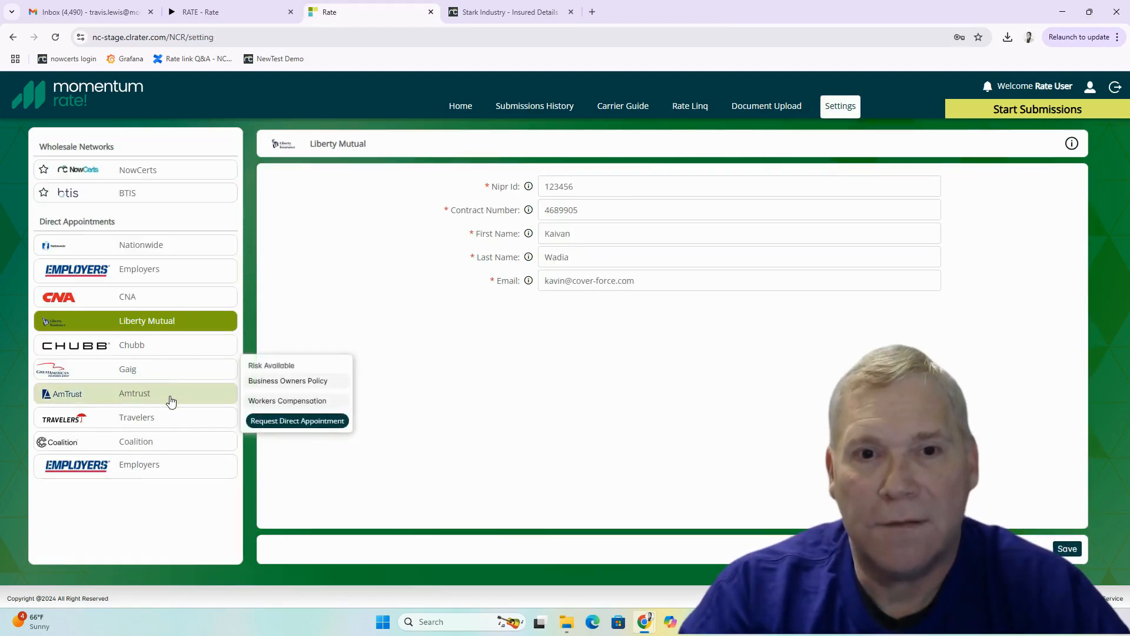
click(135, 441)
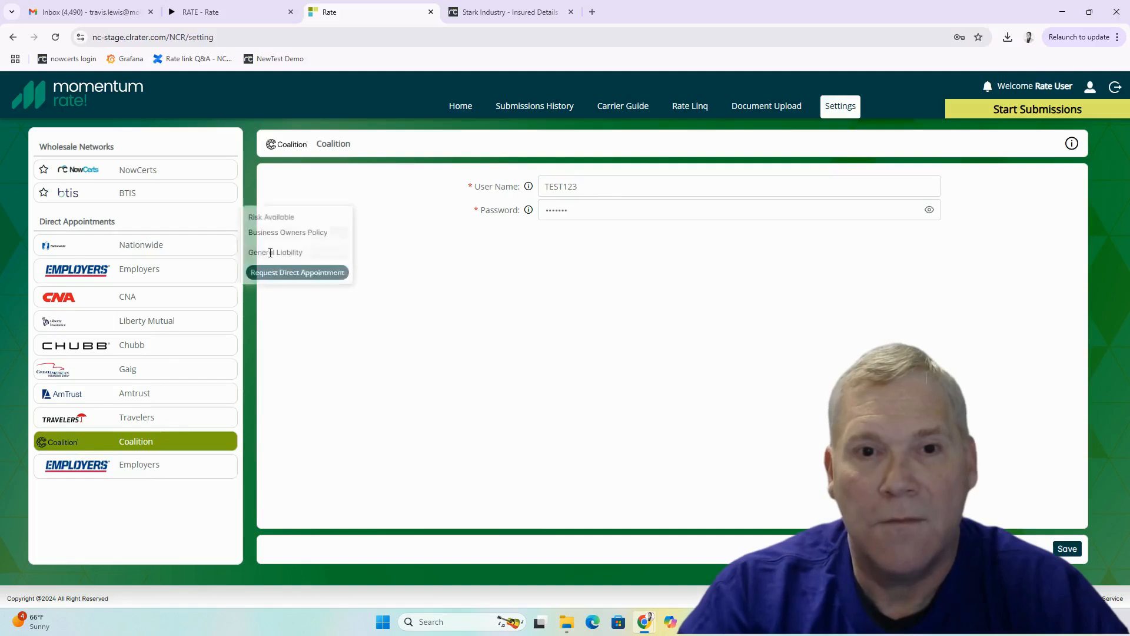
mouse_move(445, 121)
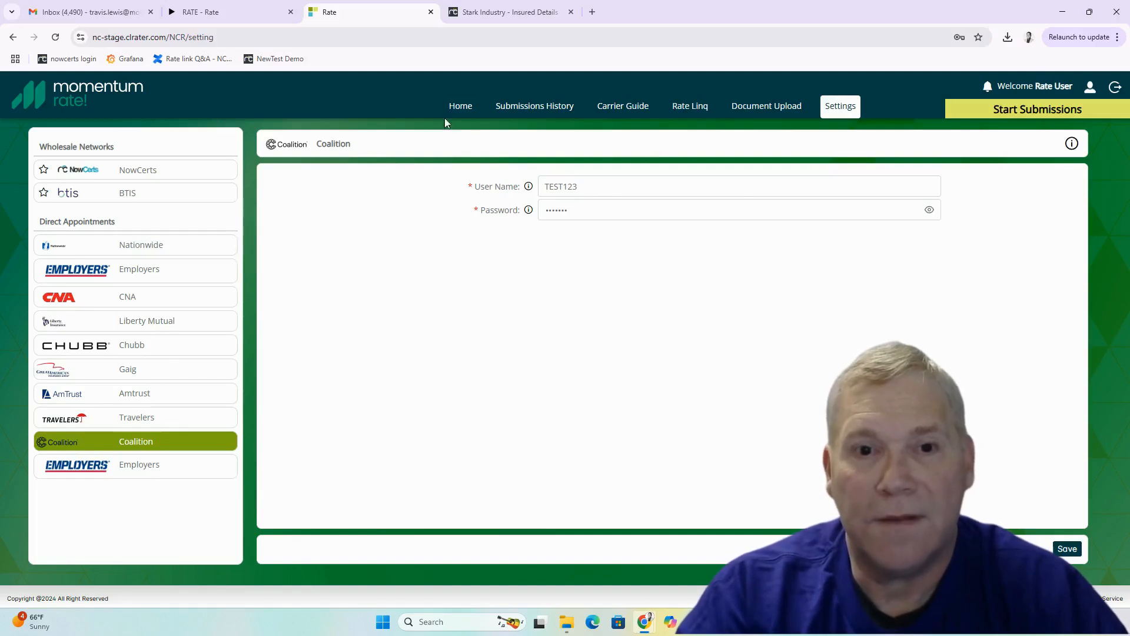
click(146, 321)
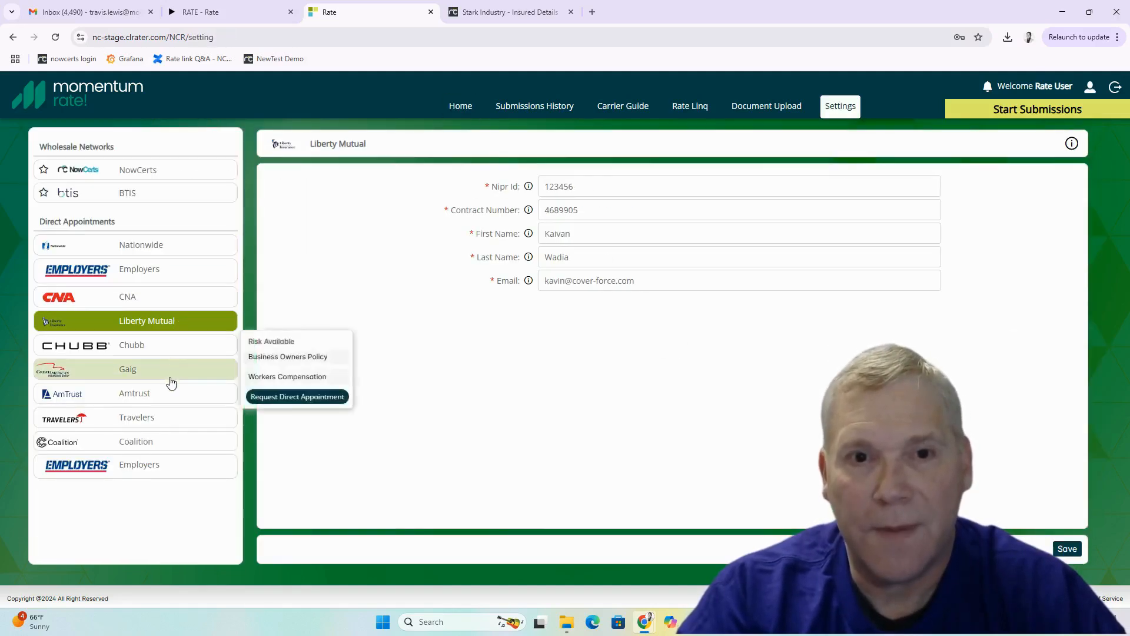
click(134, 393)
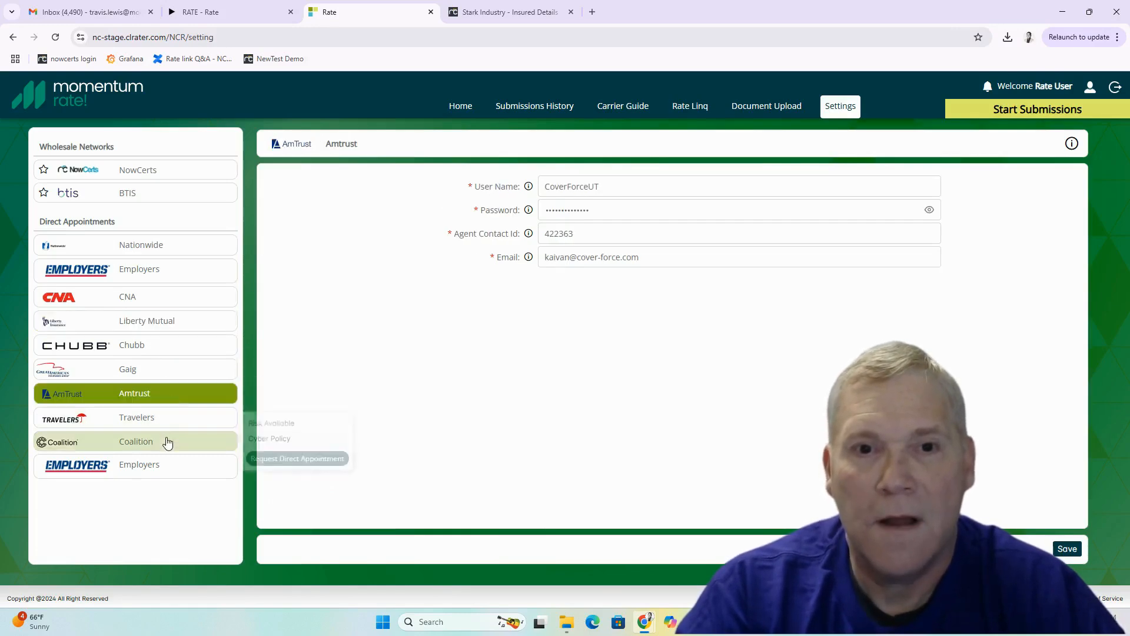
click(136, 441)
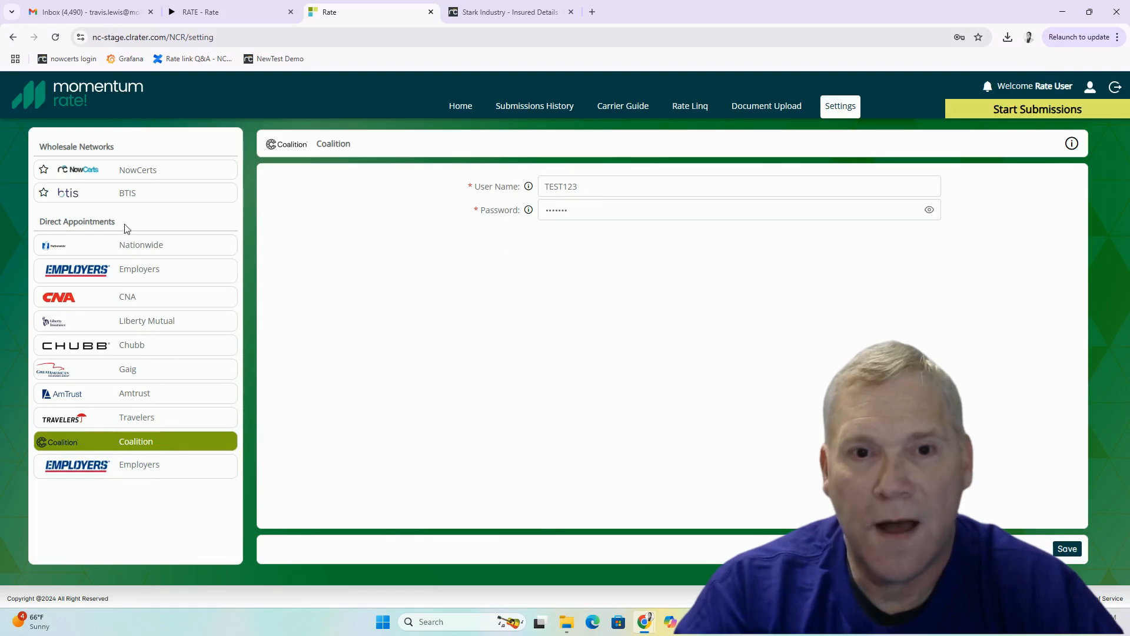
mouse_move(691, 155)
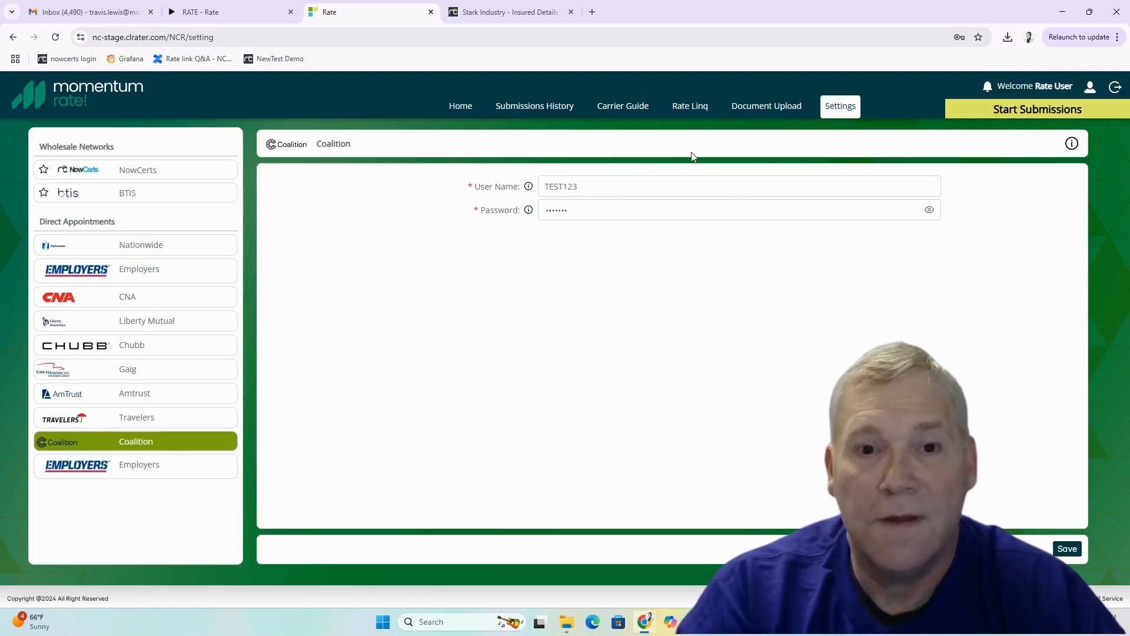
click(146, 320)
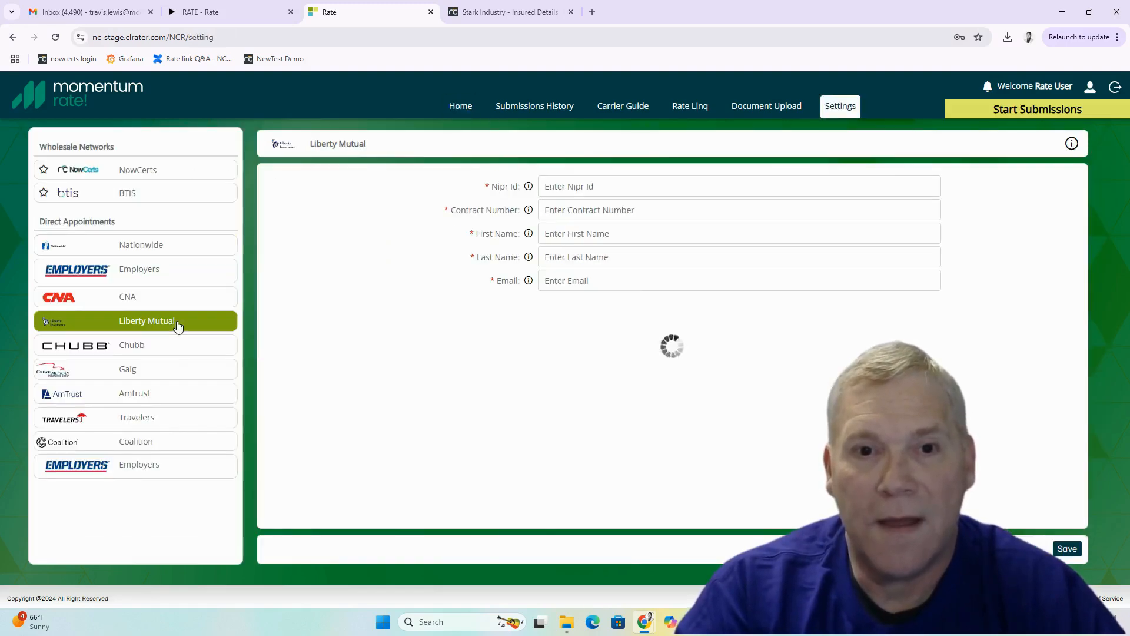
click(134, 394)
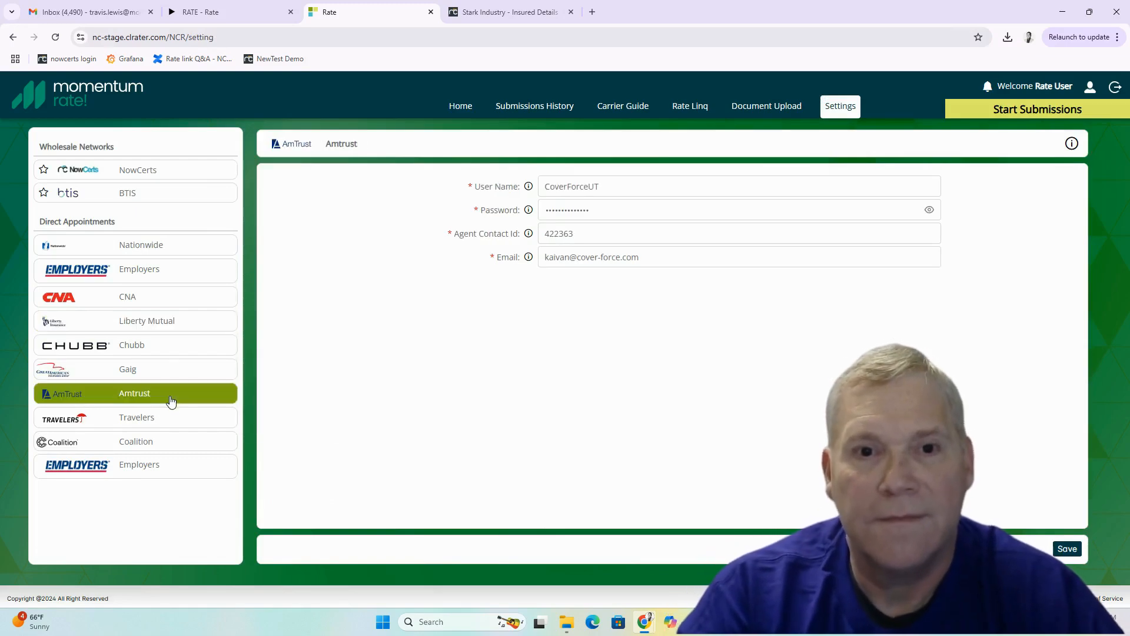
click(136, 176)
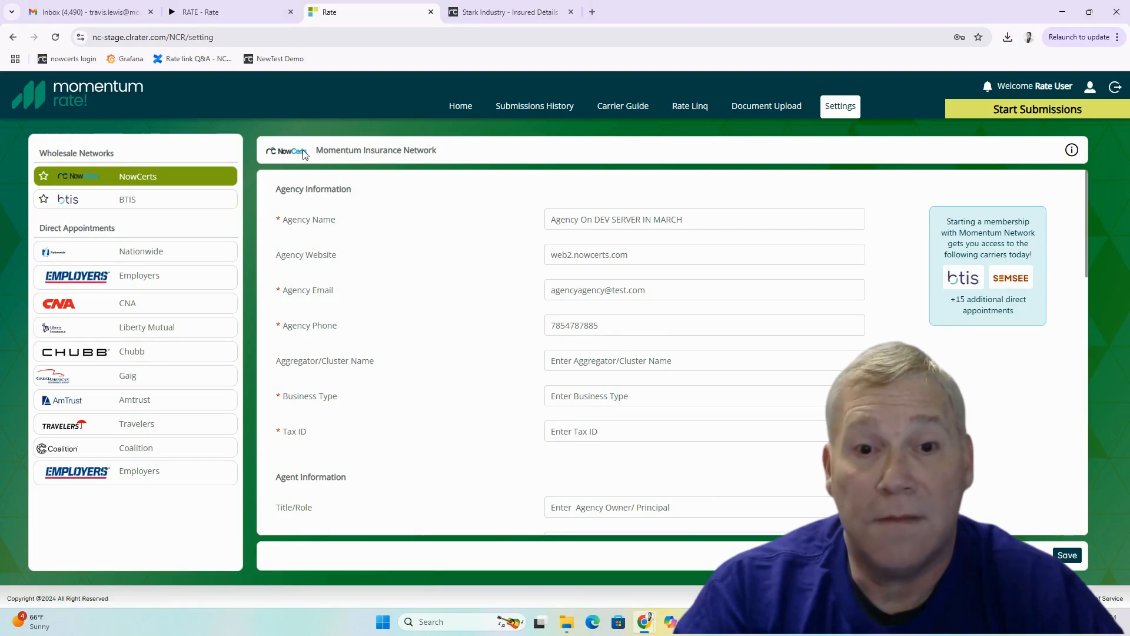
- Scroll through the Momentum Insurance Network agency form, then switch to the Stark Industry insured record
scroll(down, 3)
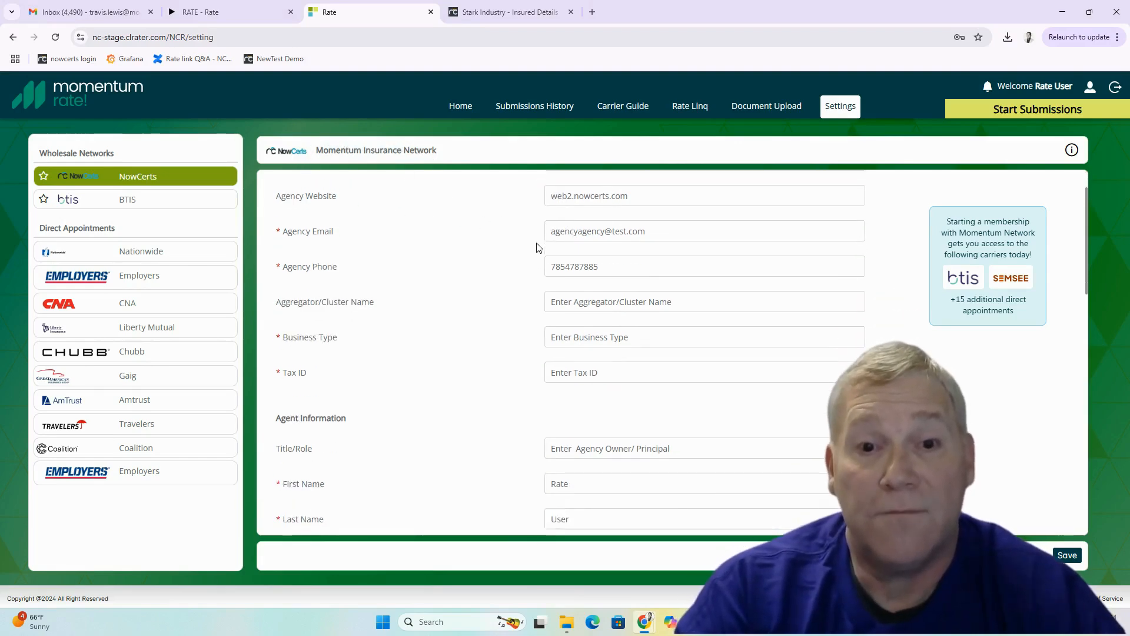
scroll(down, 3)
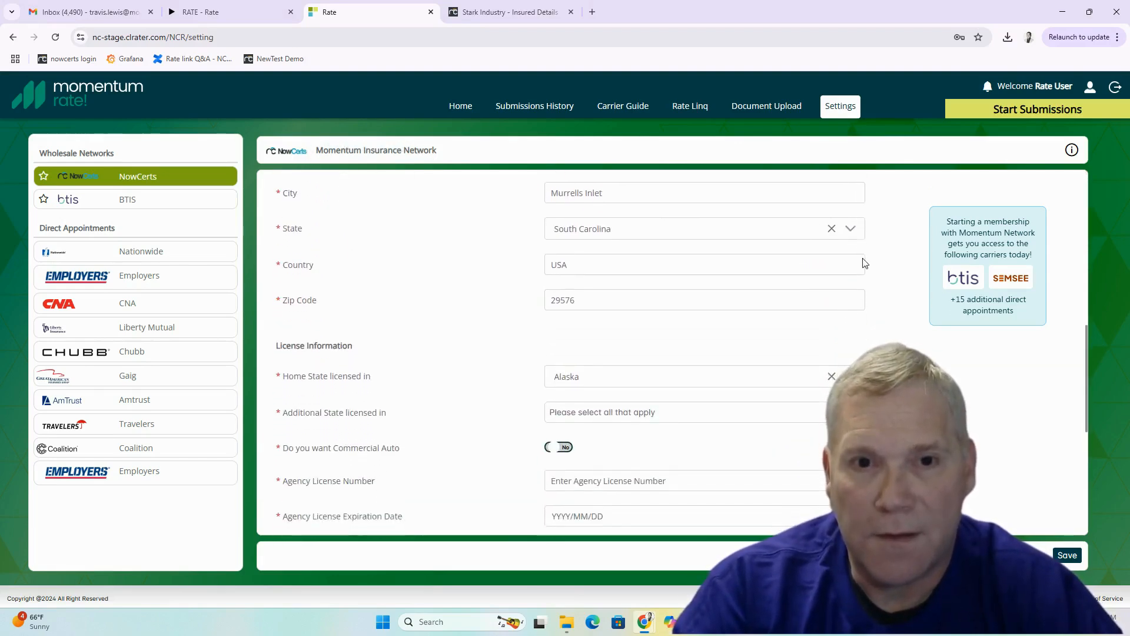
scroll(down, 3)
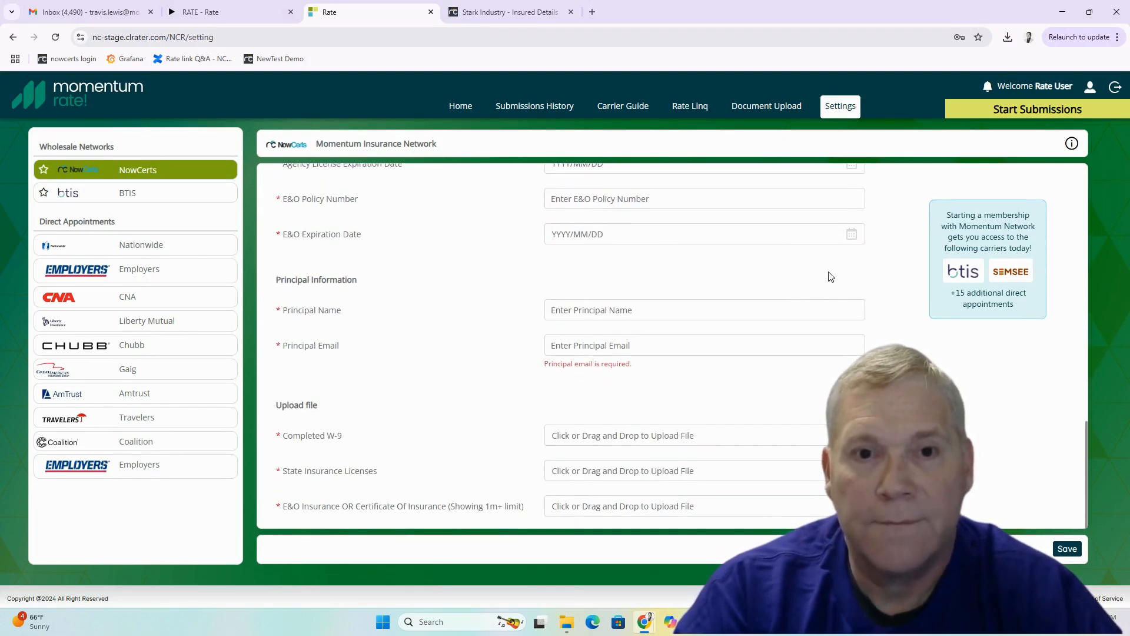
scroll(up, 3)
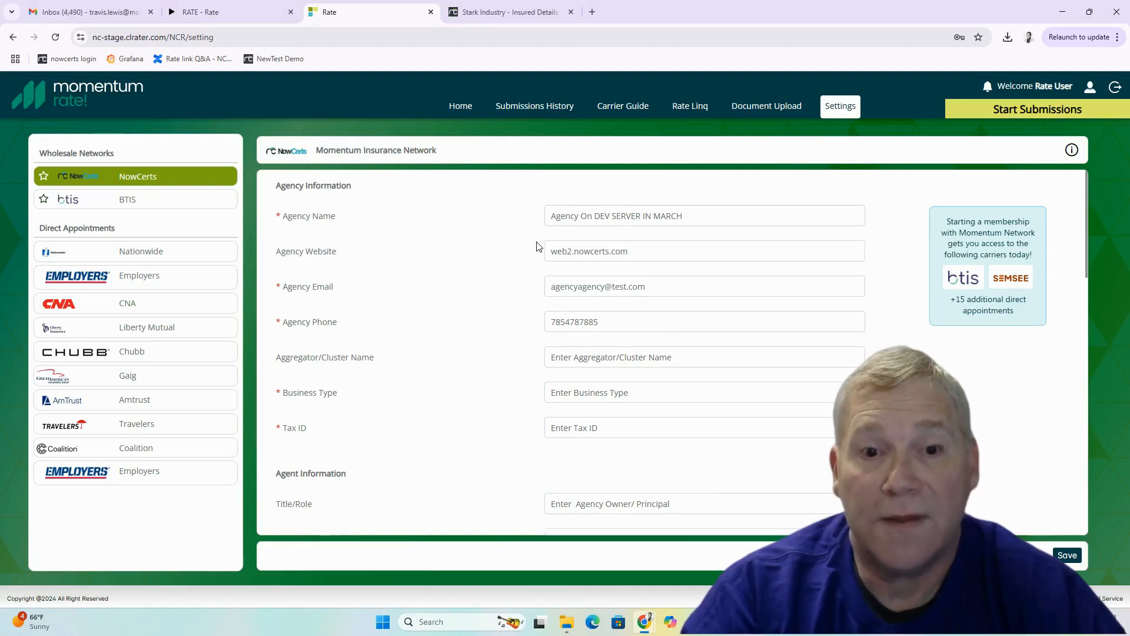
scroll(down, 3)
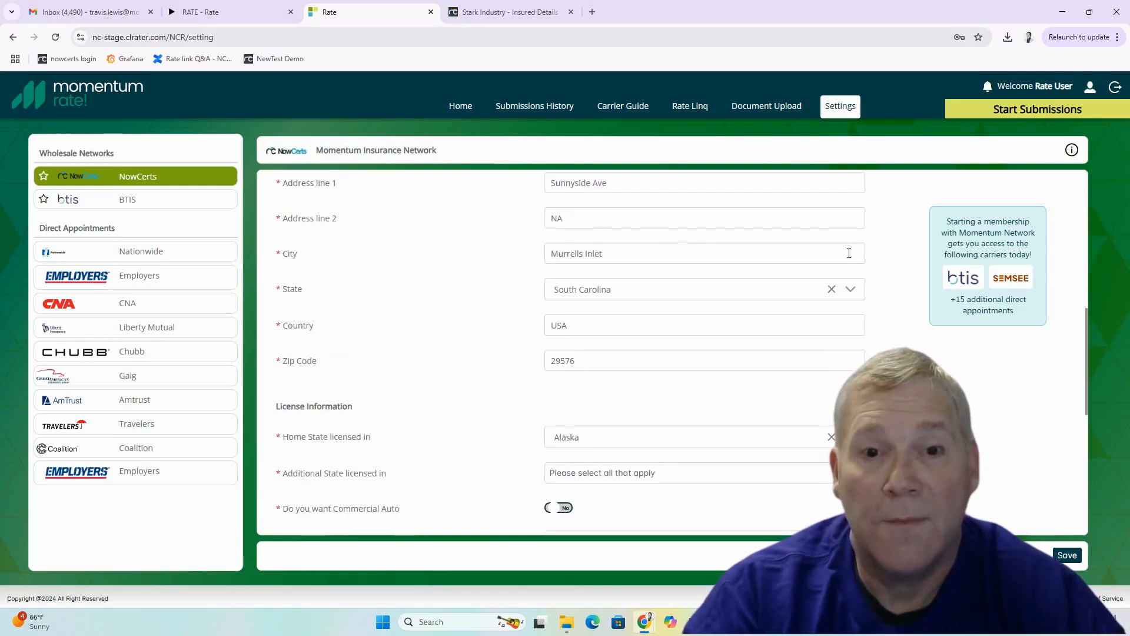
scroll(down, 3)
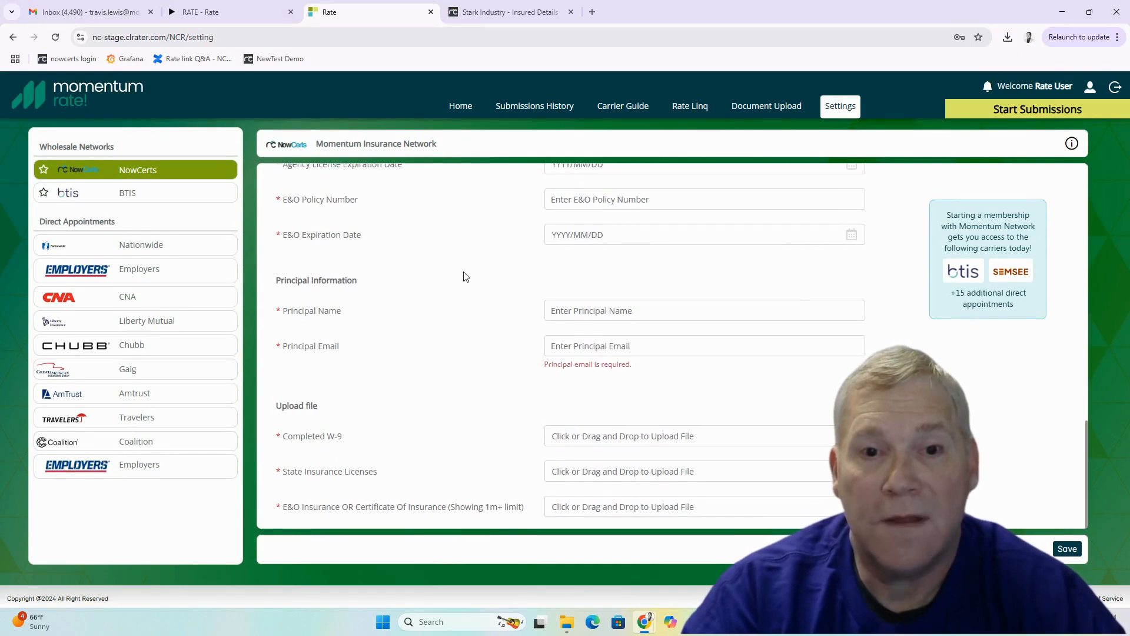
scroll(up, 3)
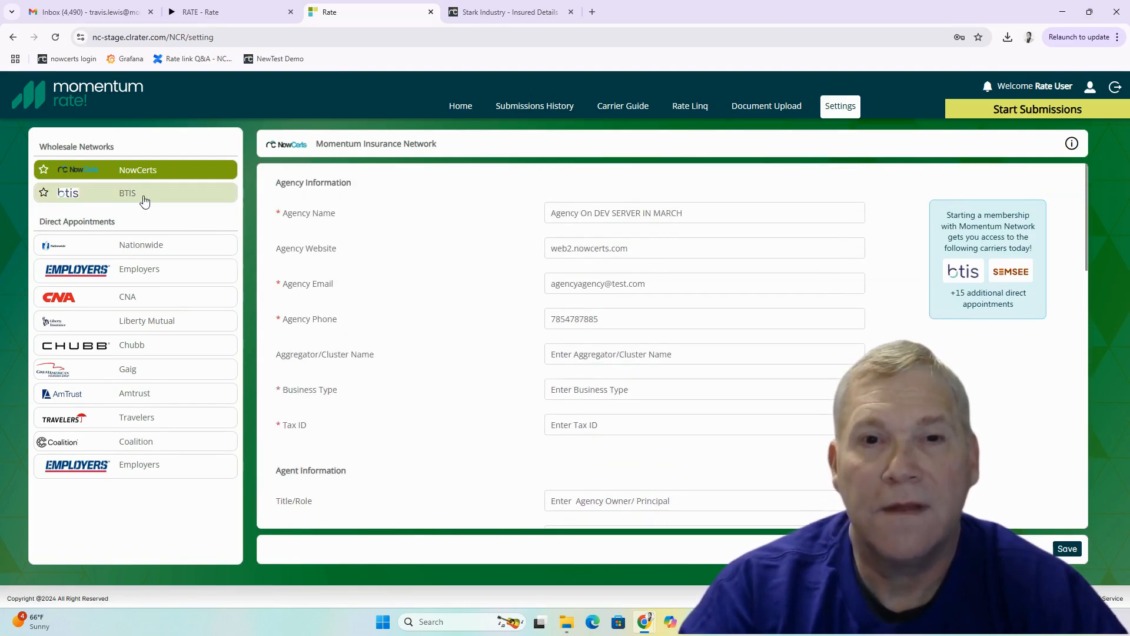
click(509, 12)
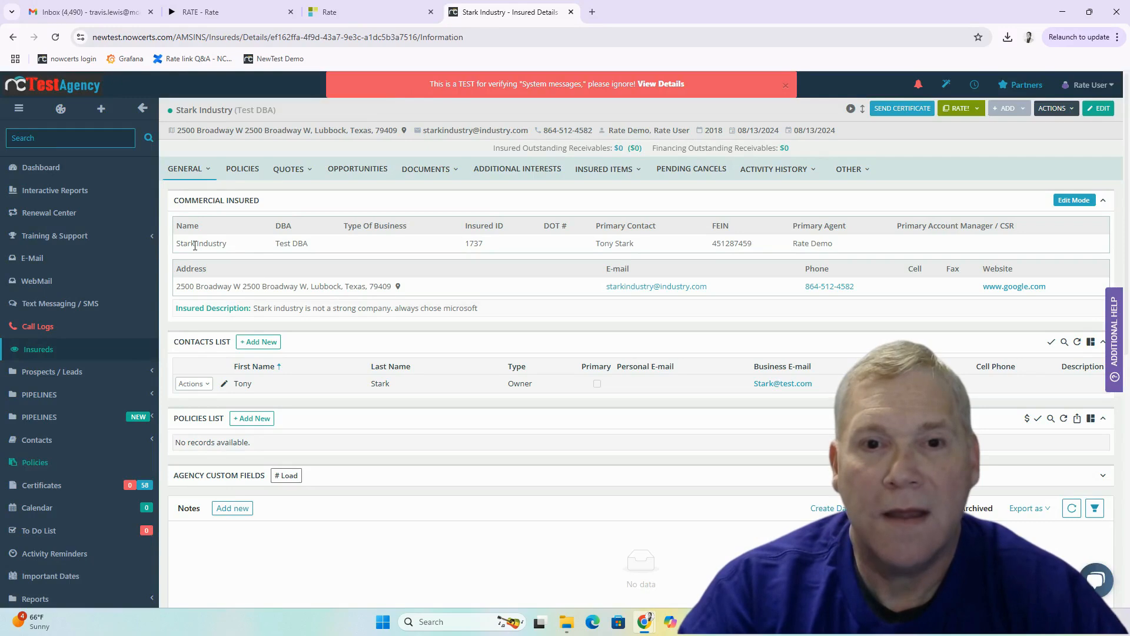
- Choose Worker Compensation from the RATE! list to launch Stark Industry's prefilled application in Momentum Rate
click(959, 108)
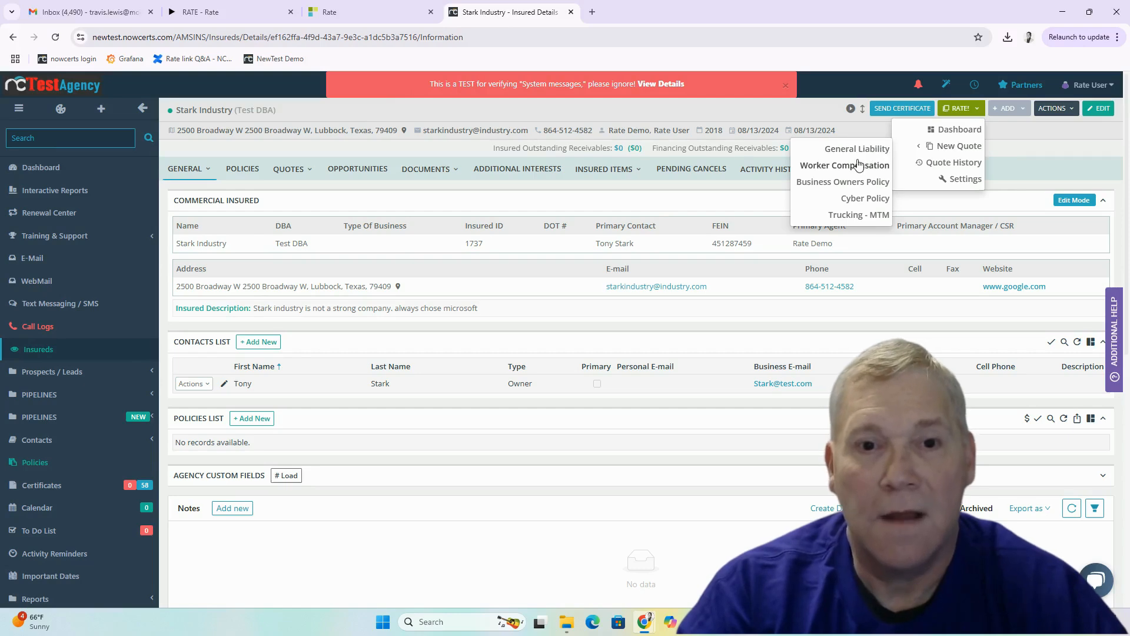
click(858, 148)
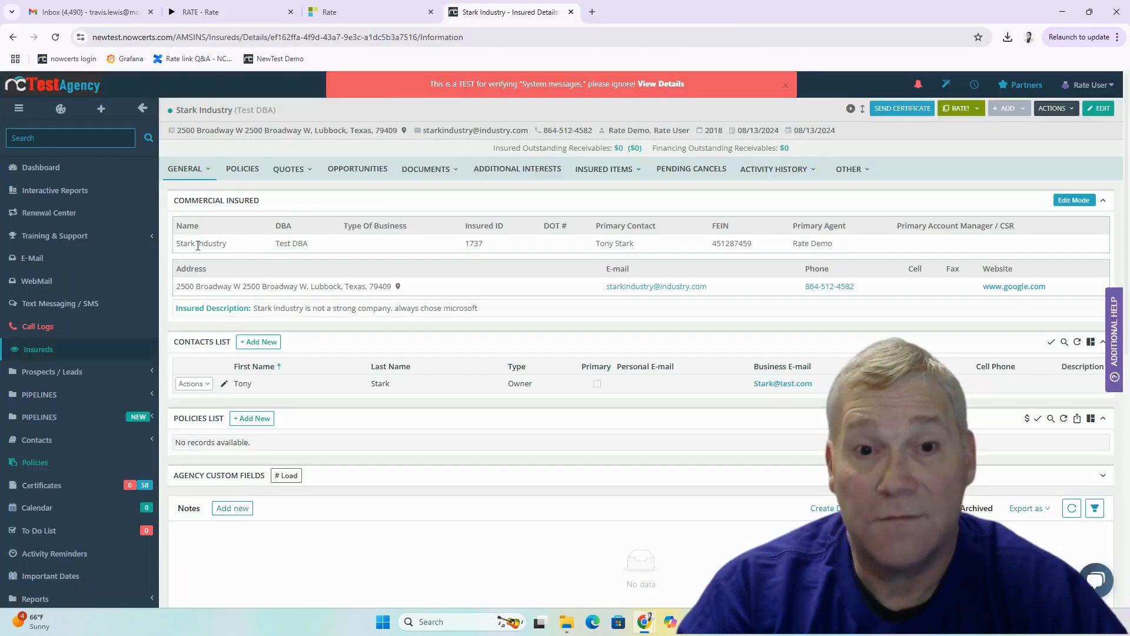
click(959, 109)
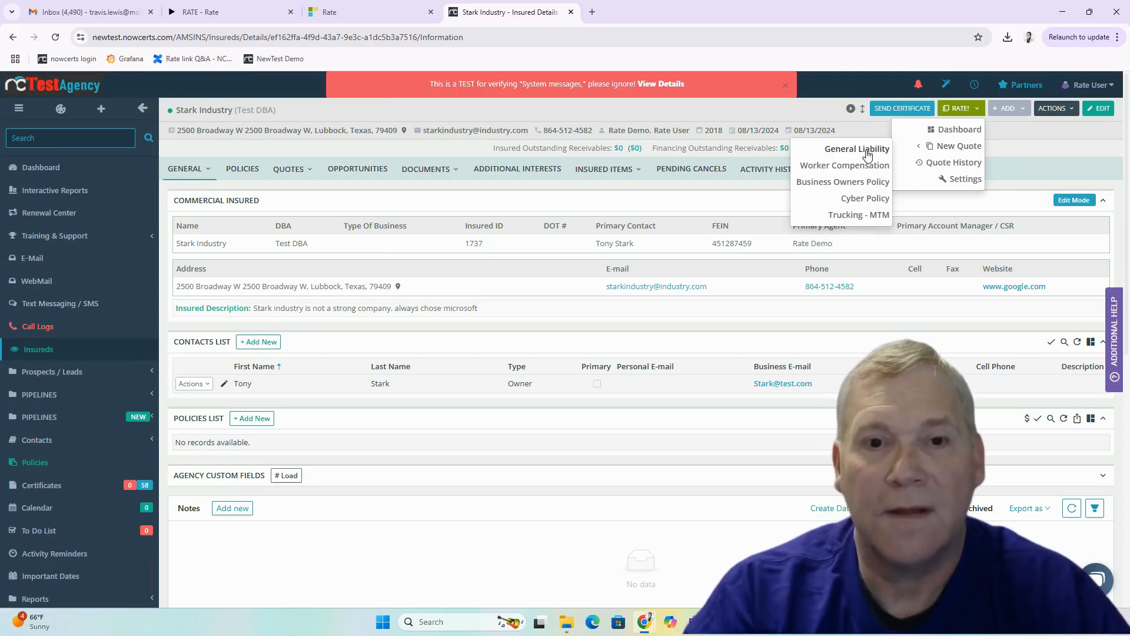
click(857, 149)
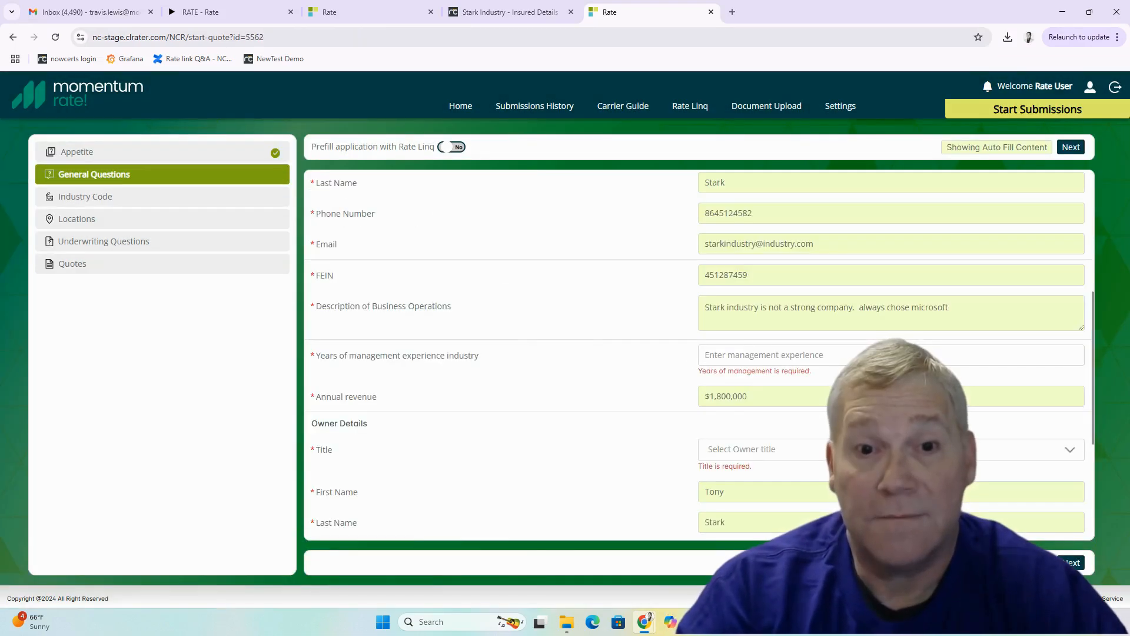
- Enter 22 years of experience and owner title CFO, then continue past the general questions
text(22)
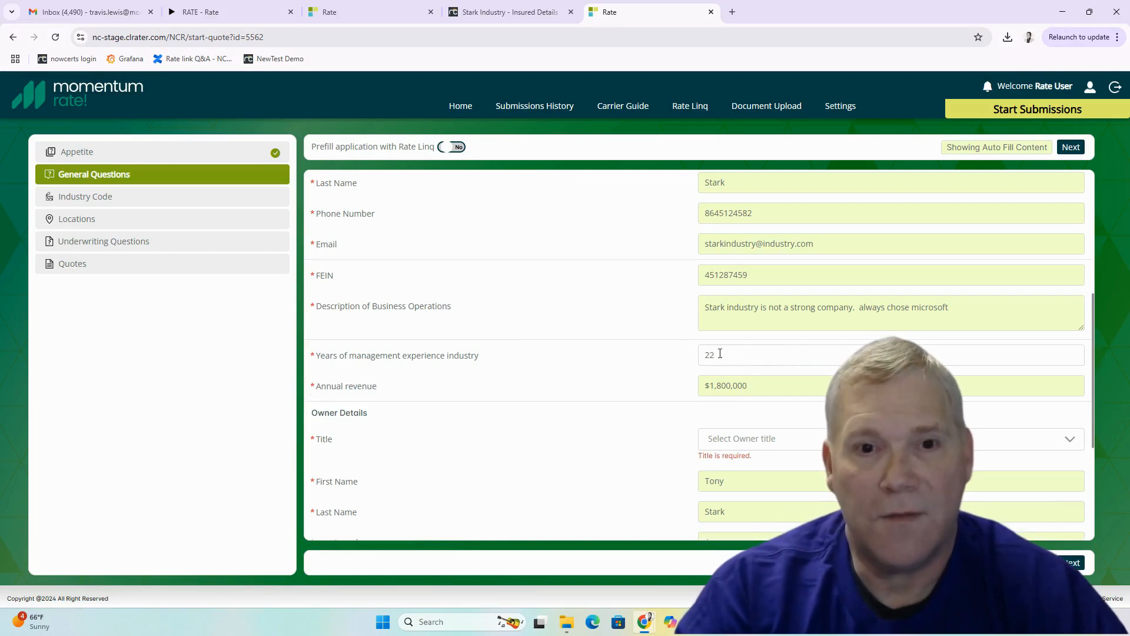
click(890, 321)
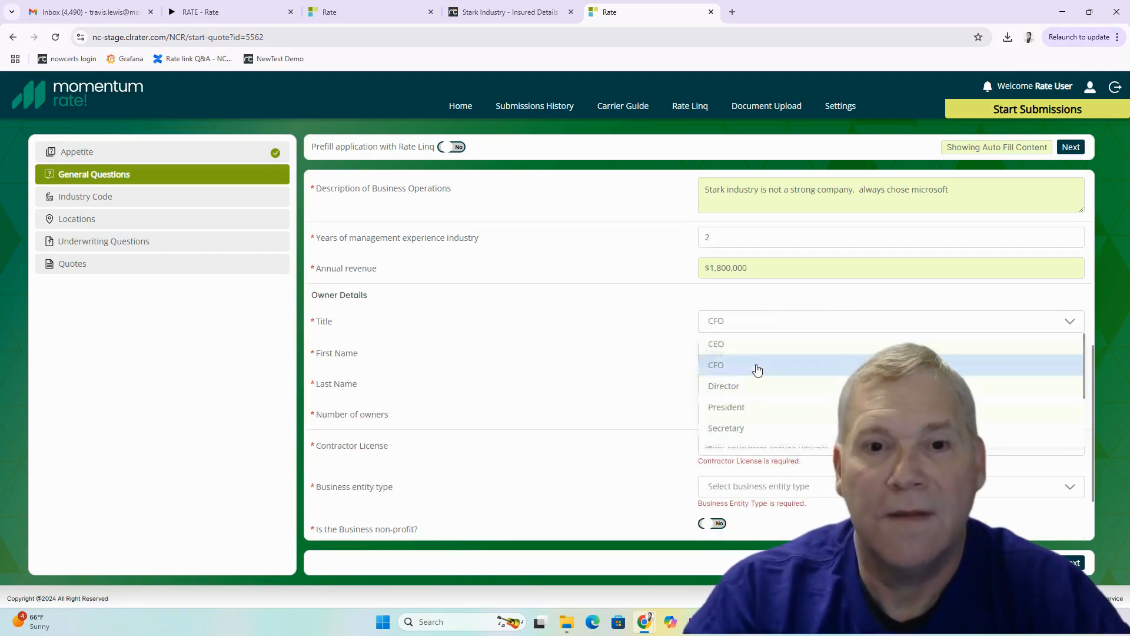
click(716, 365)
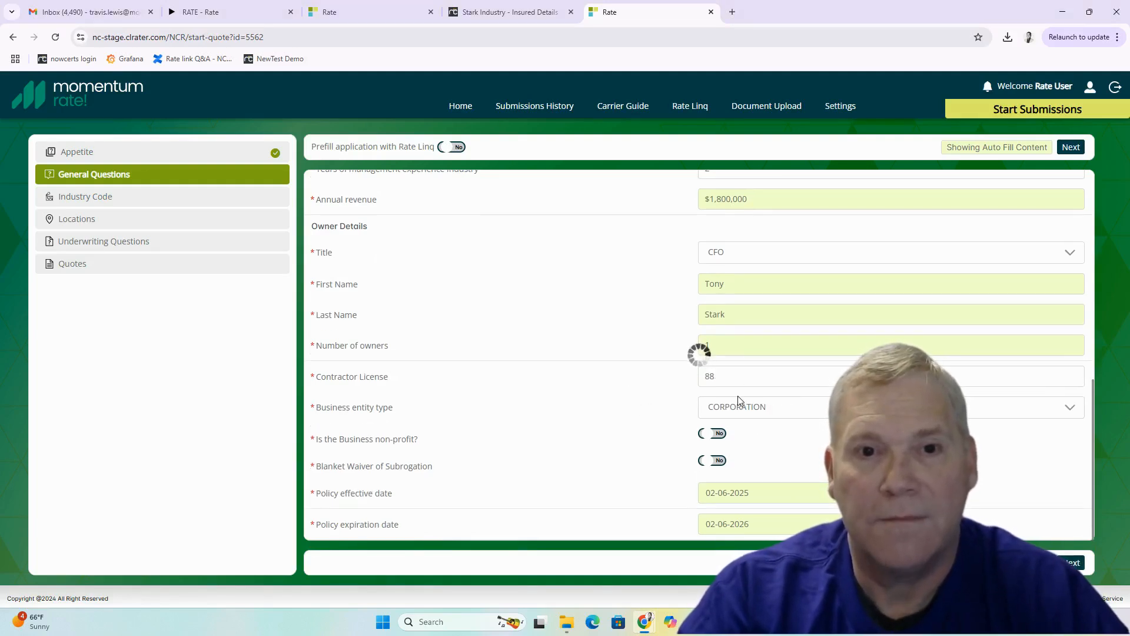
click(1071, 147)
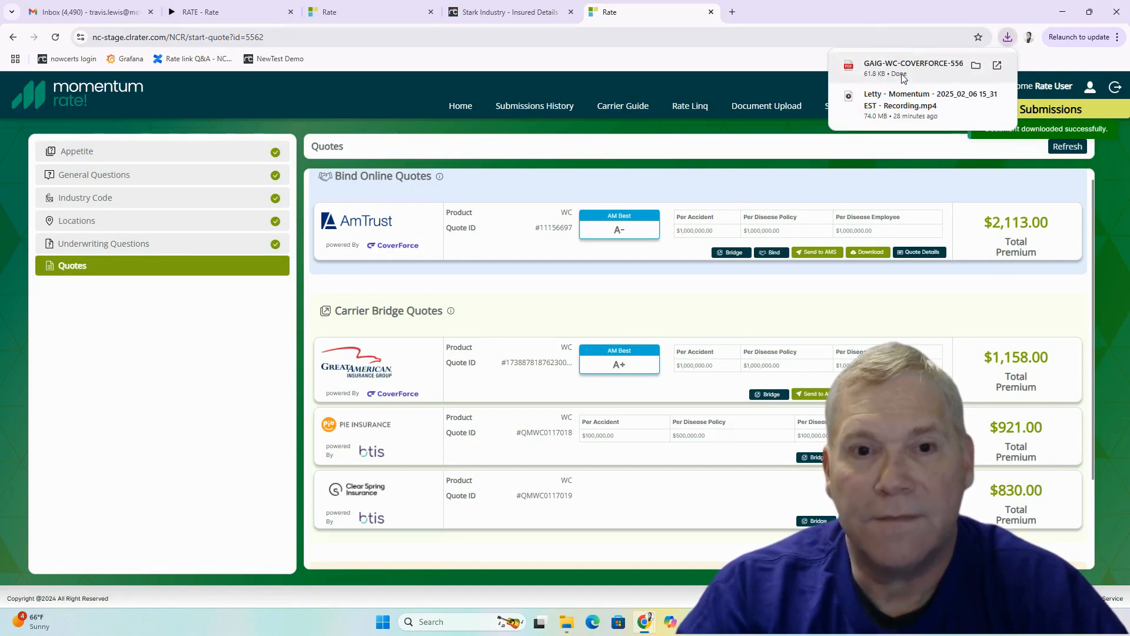
- Review the downloaded Great American proposal and decline sending it to AMS as a new quote
click(914, 62)
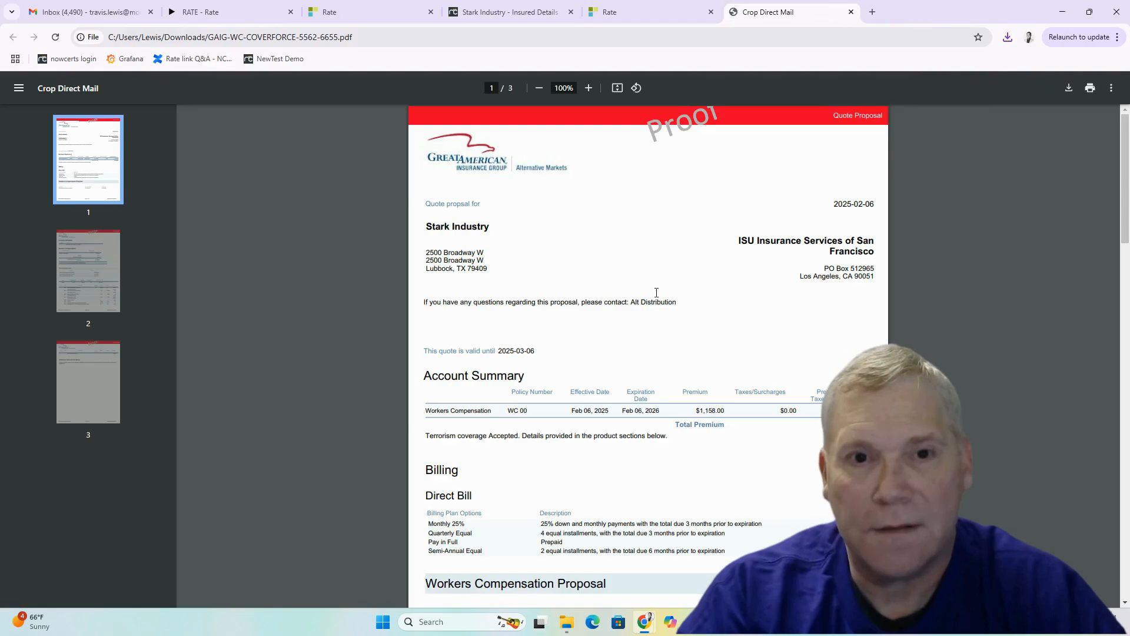
scroll(down, 3)
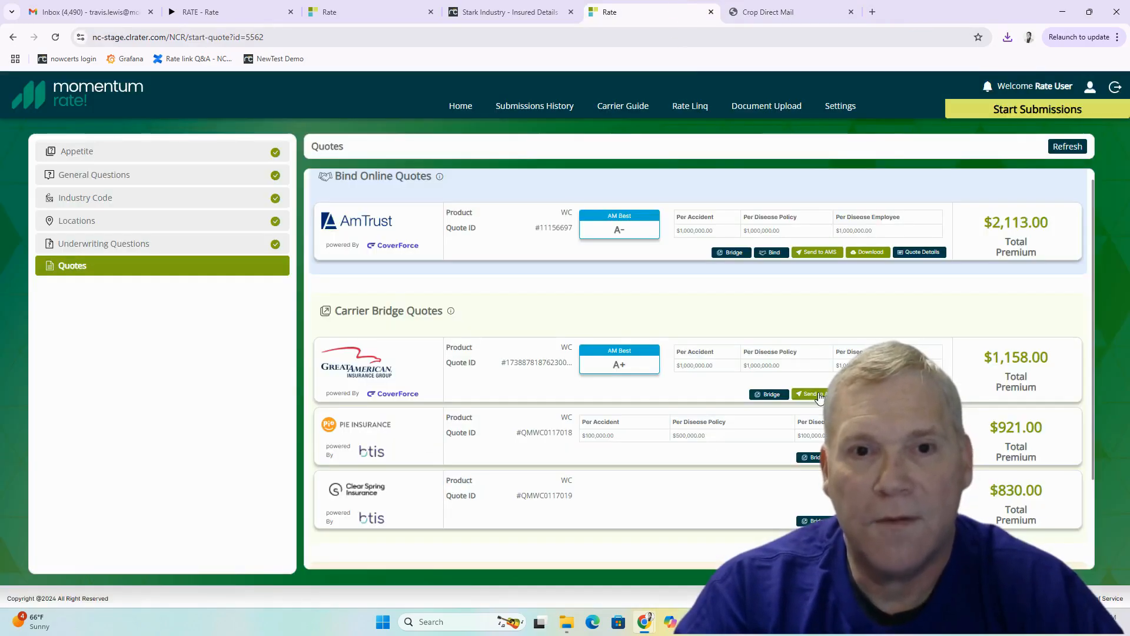
click(810, 393)
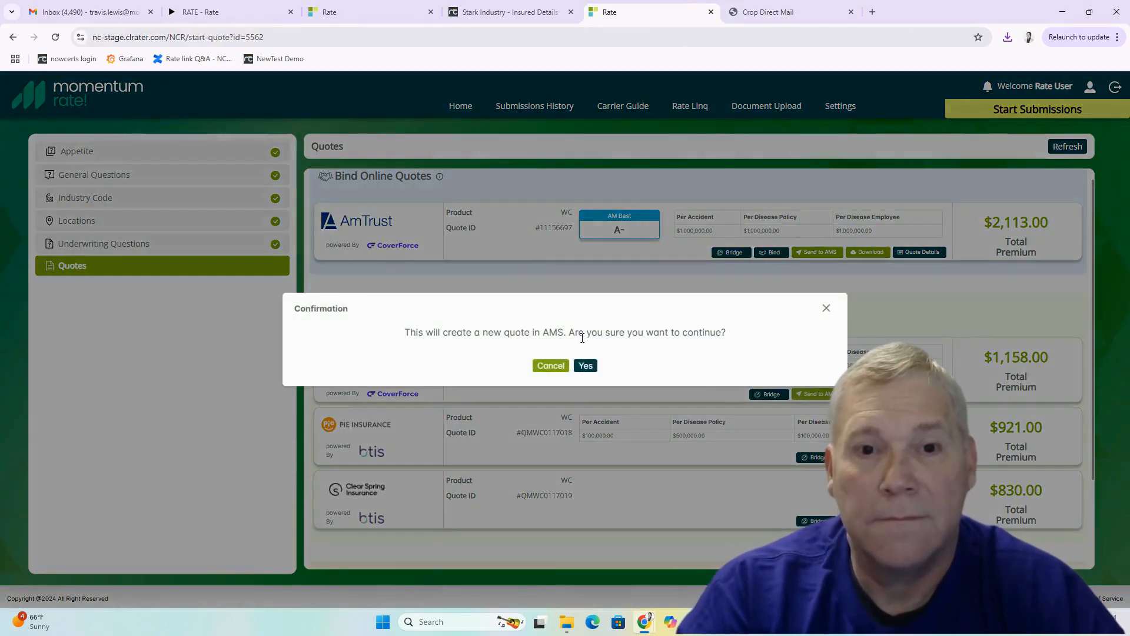
click(586, 365)
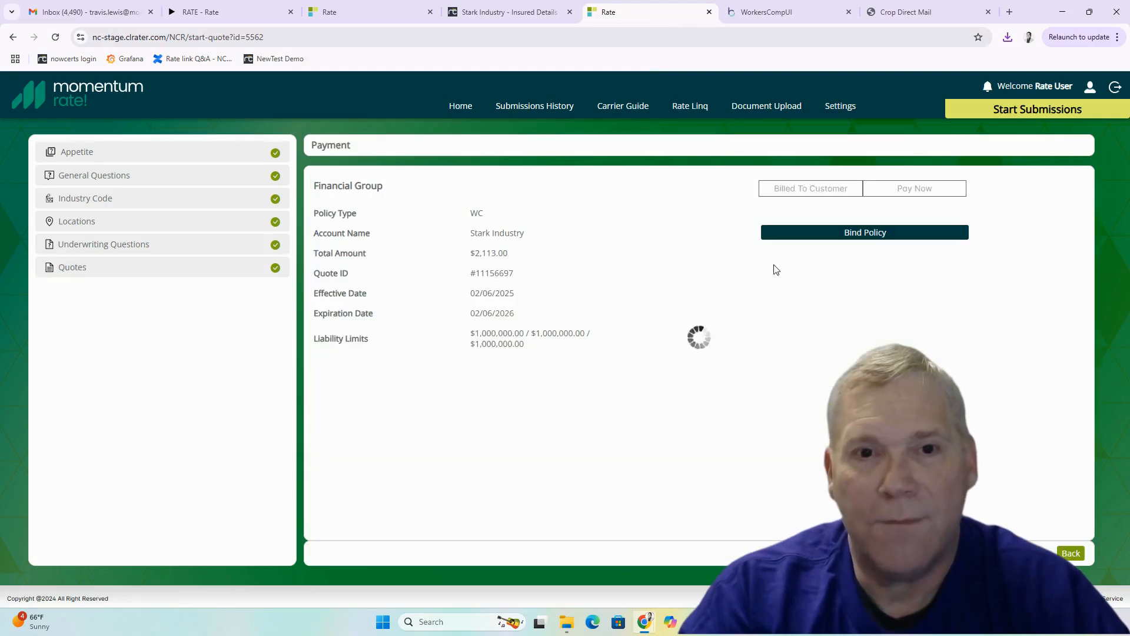
- Bill the AmTrust premium to the customer on Standard Payment 50% Down + 1 installment, then return to the dashboard
click(810, 189)
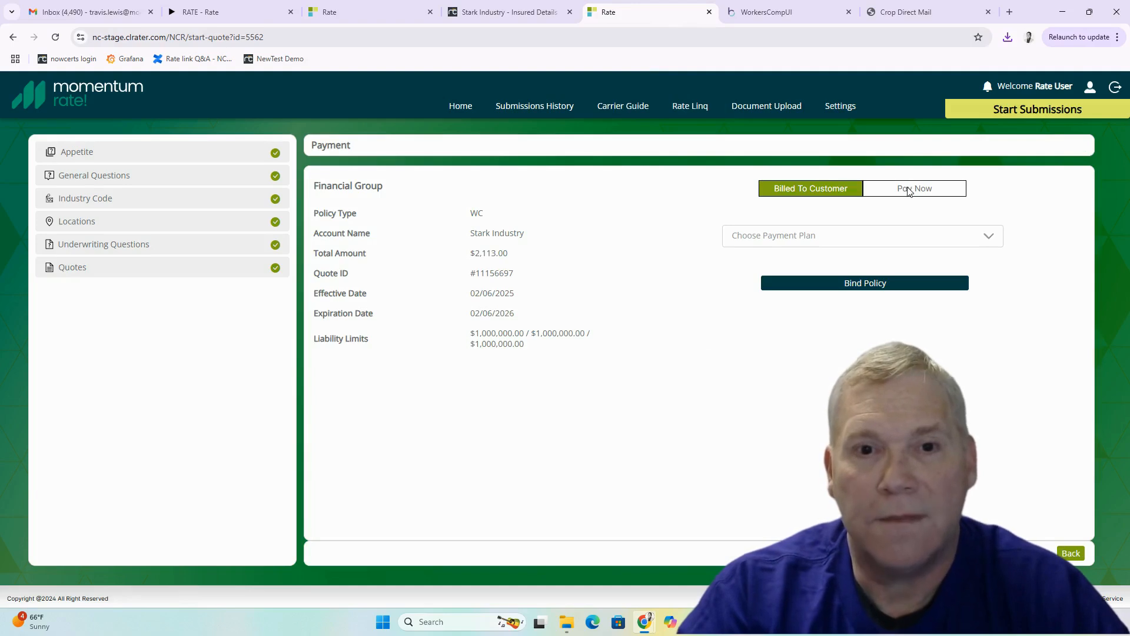
click(861, 235)
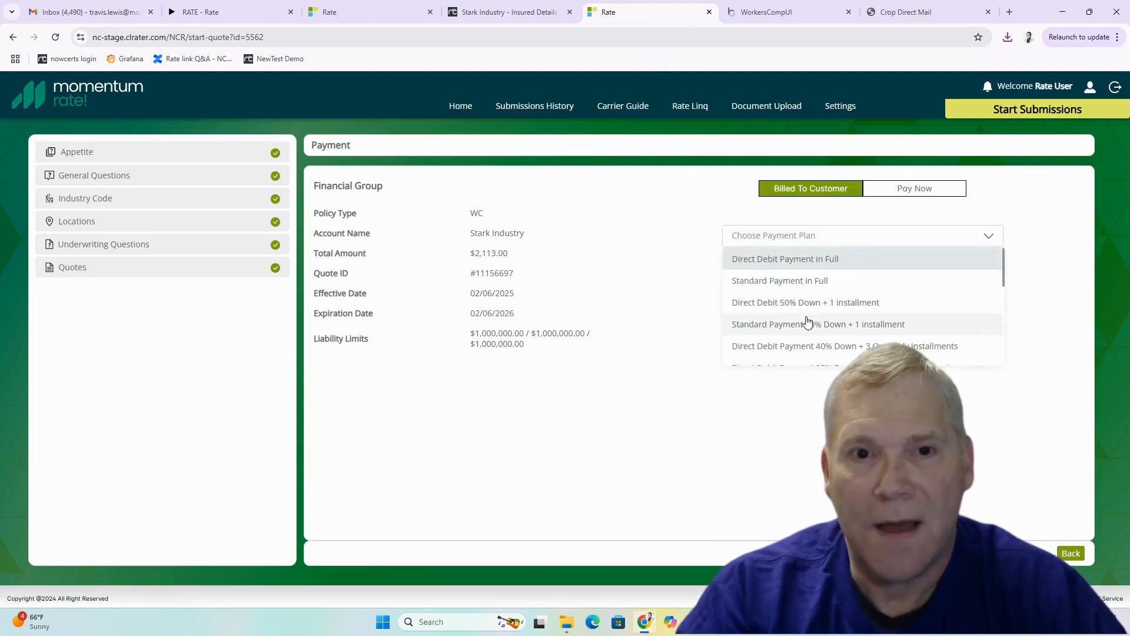
click(818, 324)
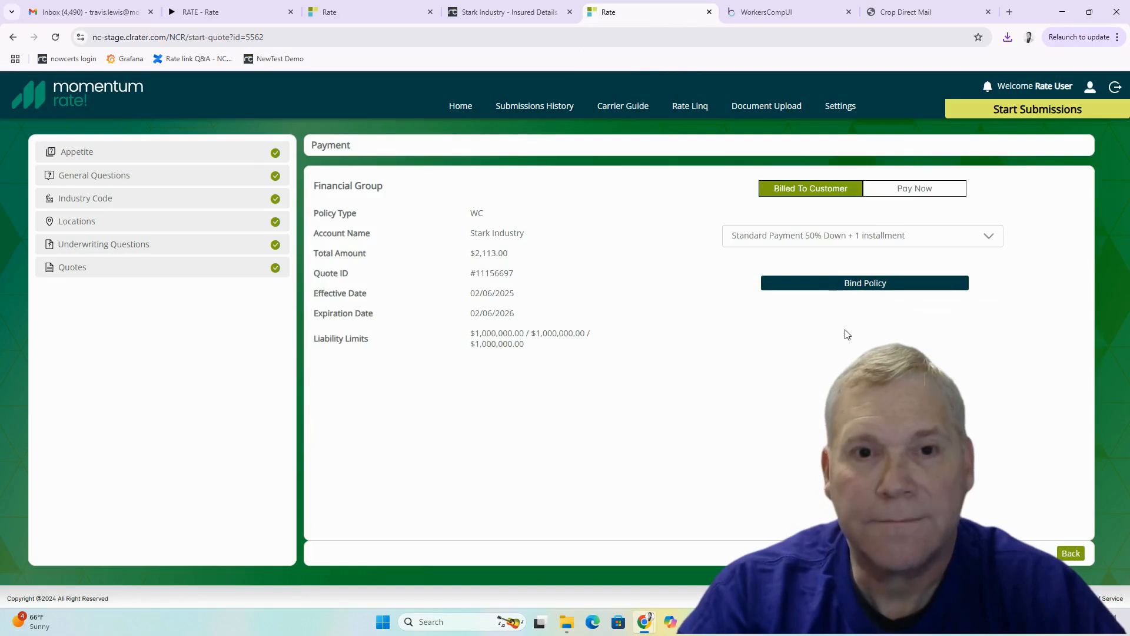
click(460, 106)
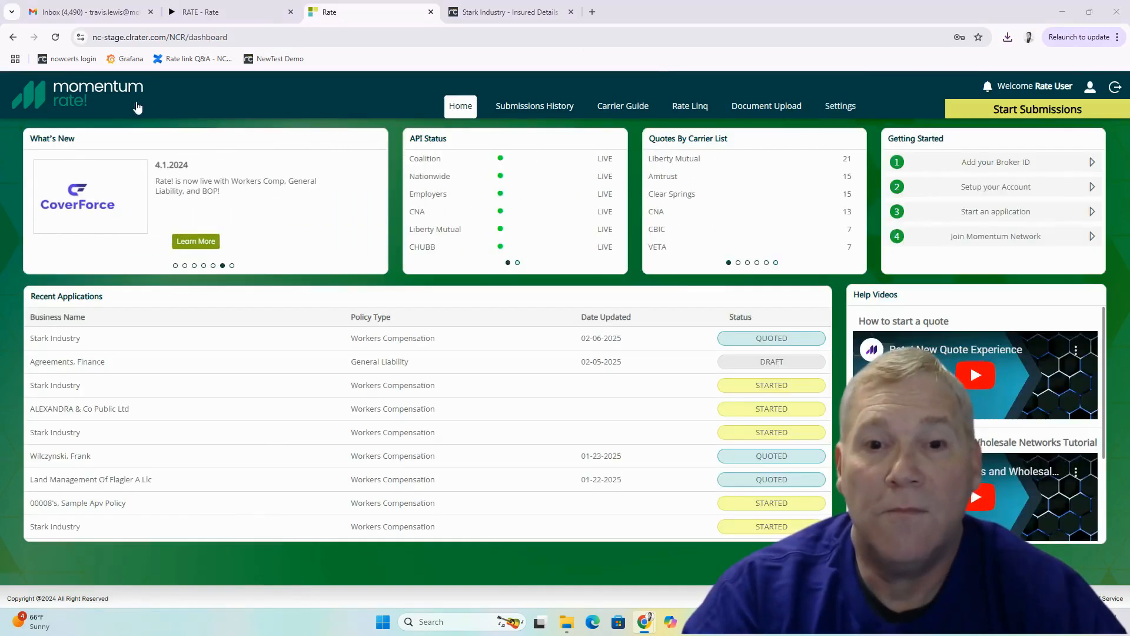